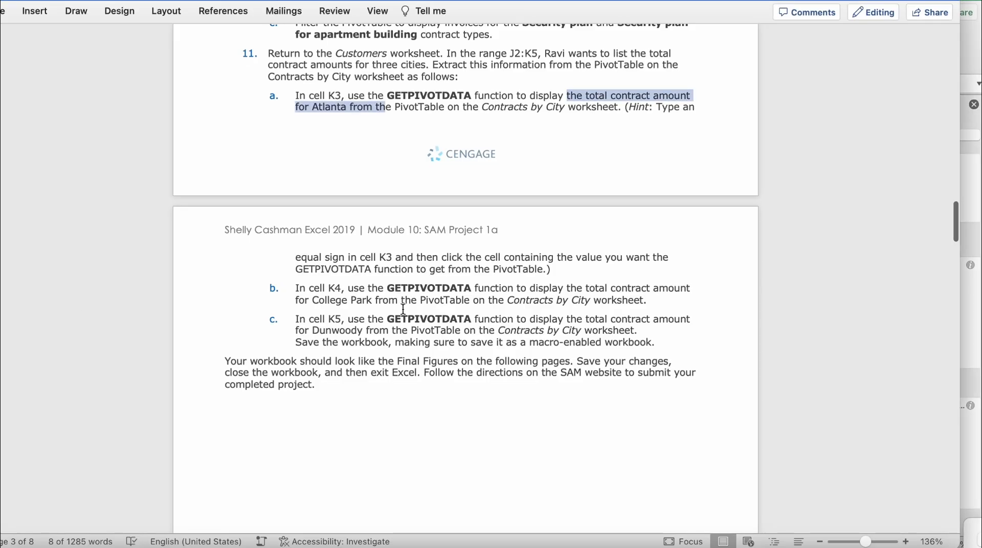
- Scroll the Word instructions up to step 10 on modifying the PivotTable
scroll("up", 3)
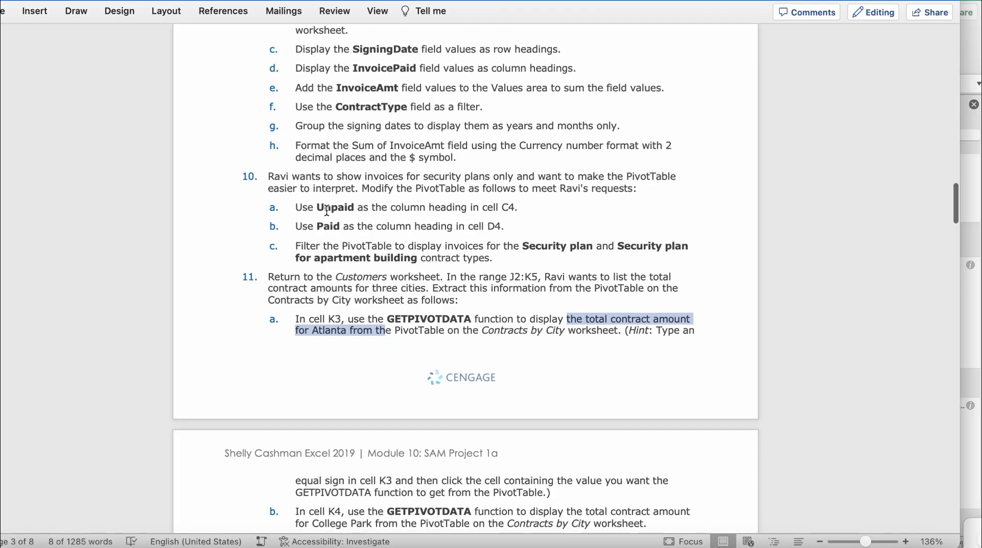
mouse_move(280, 192)
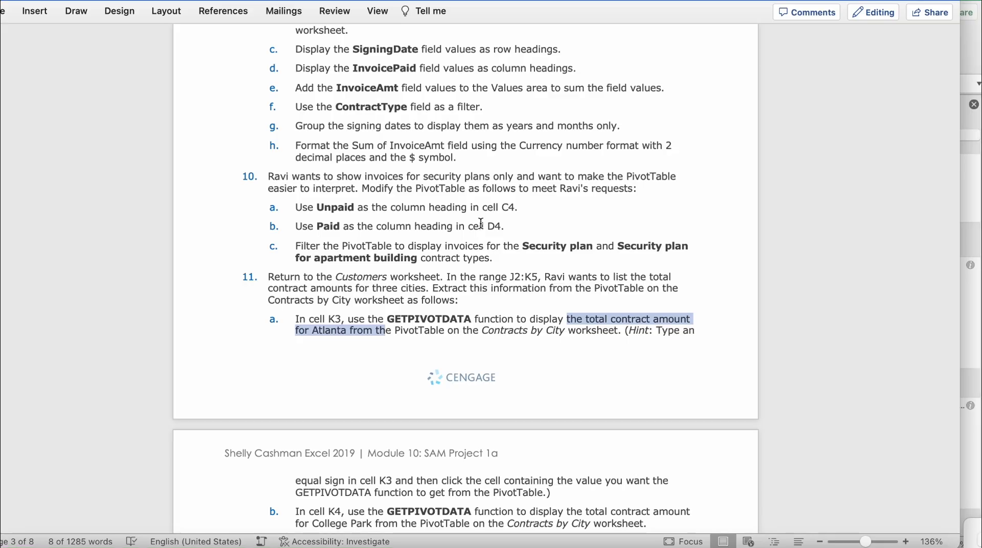
mouse_move(472, 220)
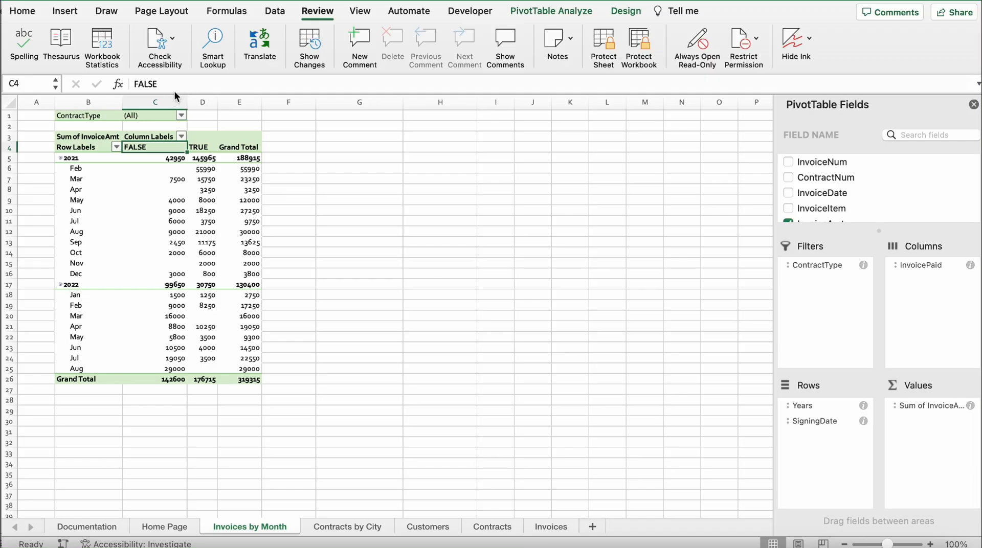
mouse_move(316, 79)
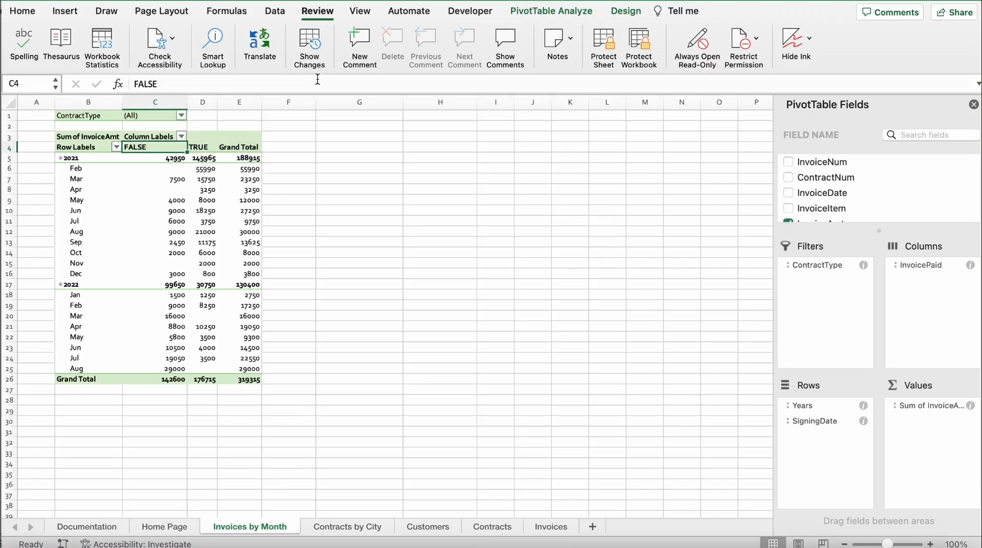
- Clear the FALSE heading in C4 and enter 'Unpaid'
key("Backspace")
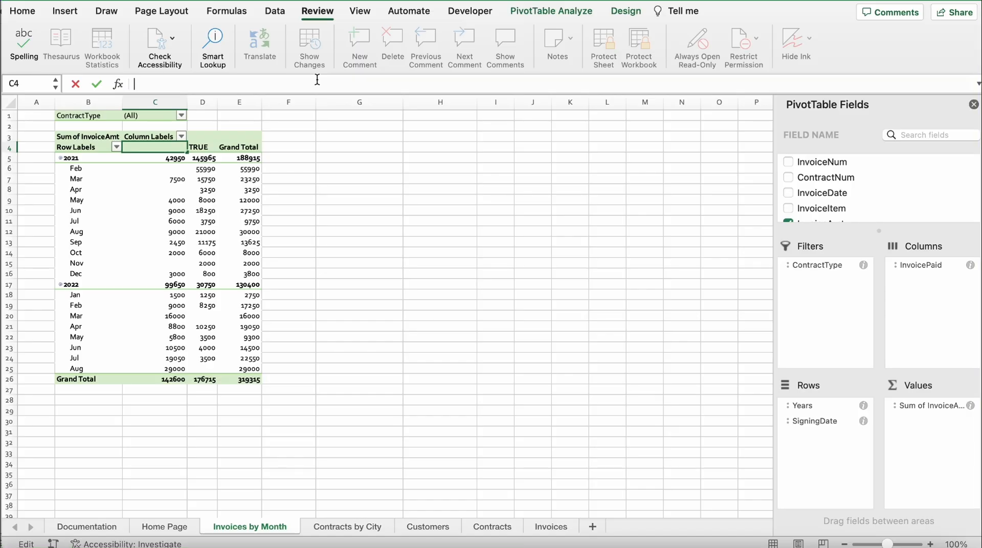
type("Unpaid")
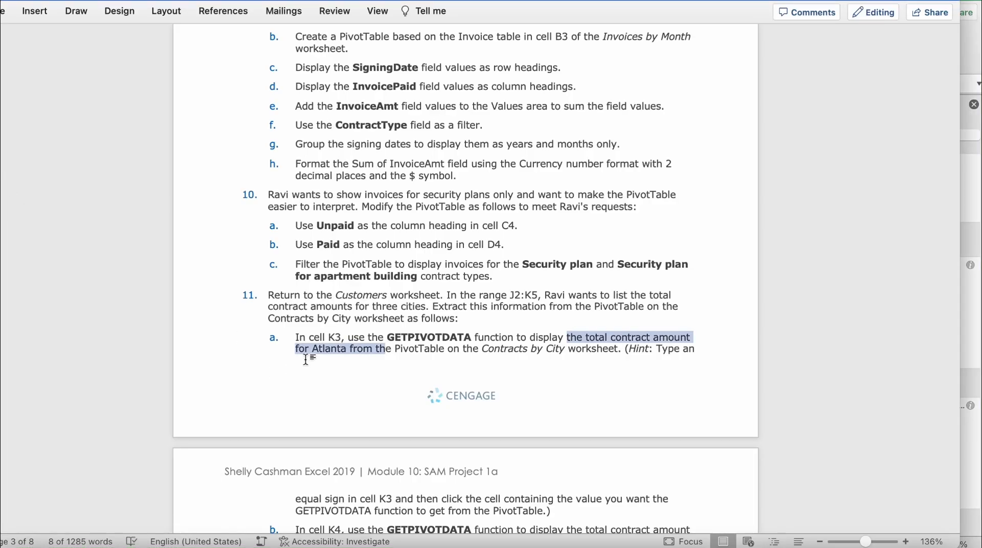
mouse_move(861, 256)
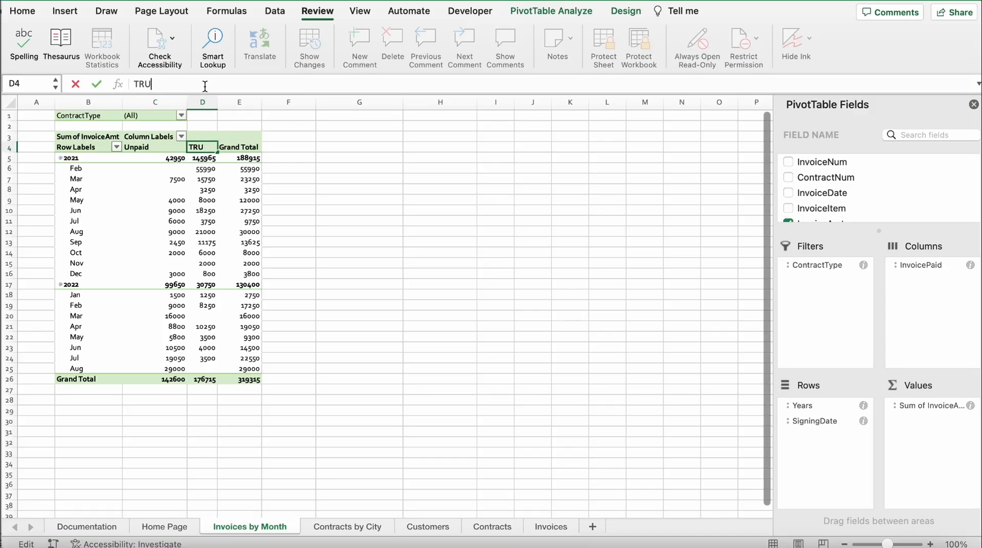
- Type 'Paid' over the TRUE heading in cell D4
type("P")
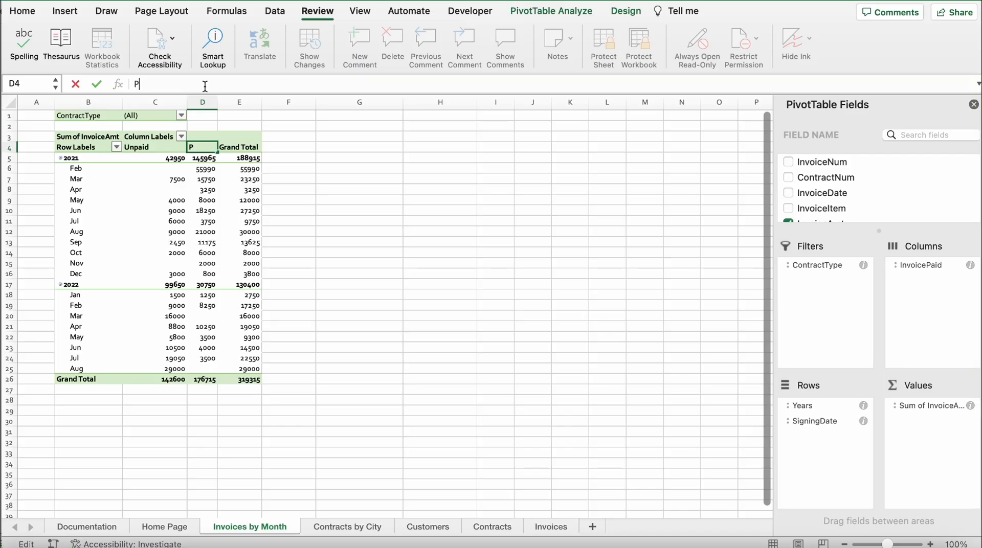
type("AID")
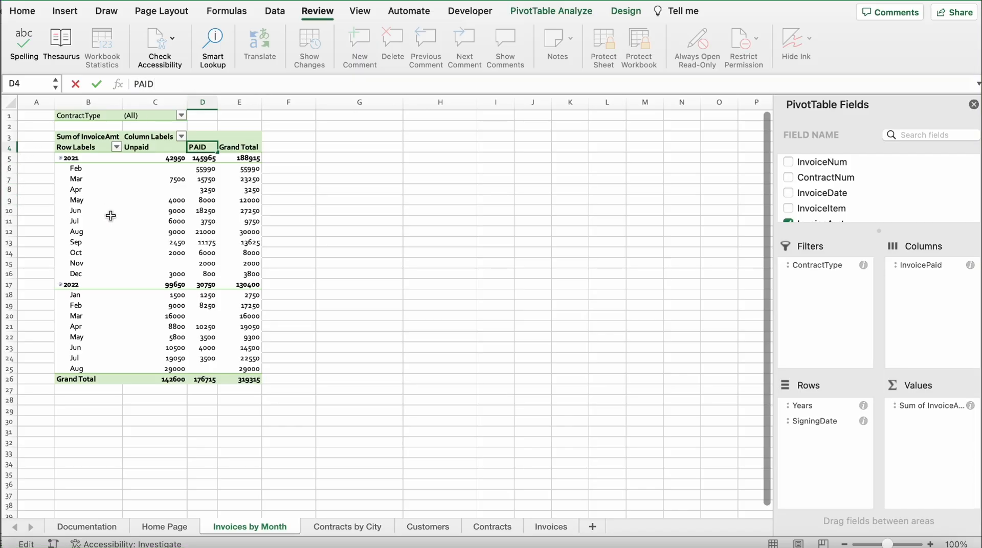
mouse_move(35, 215)
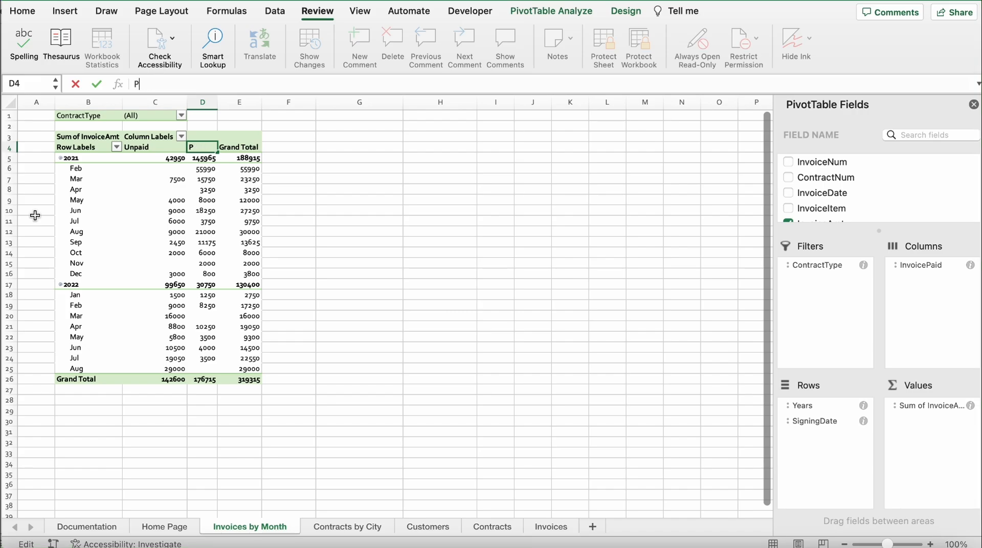
type("AID")
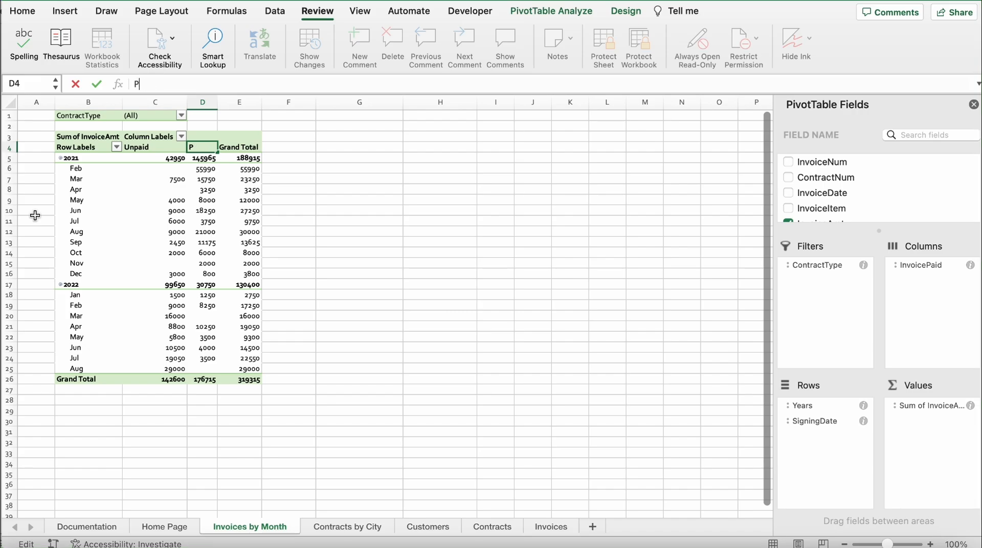
type("aid")
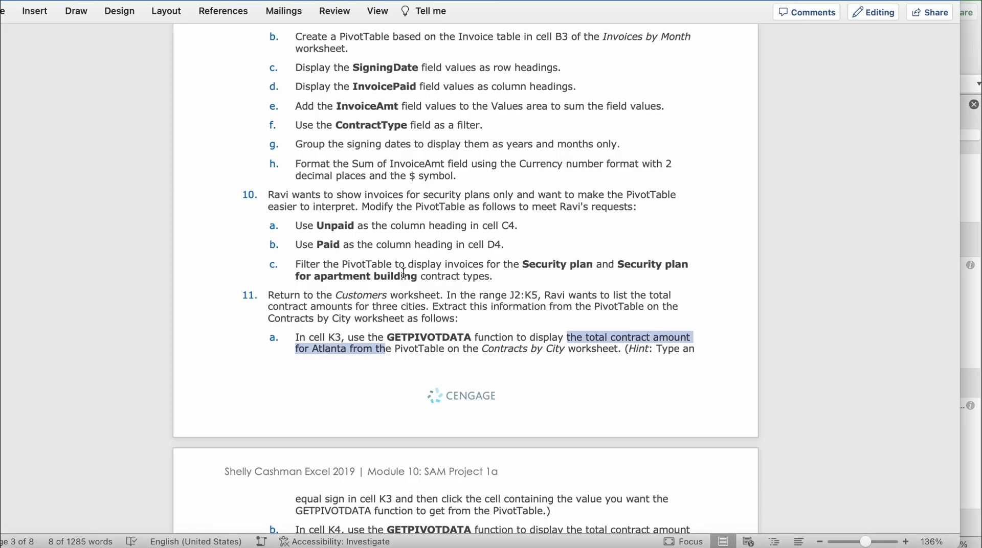
mouse_move(501, 326)
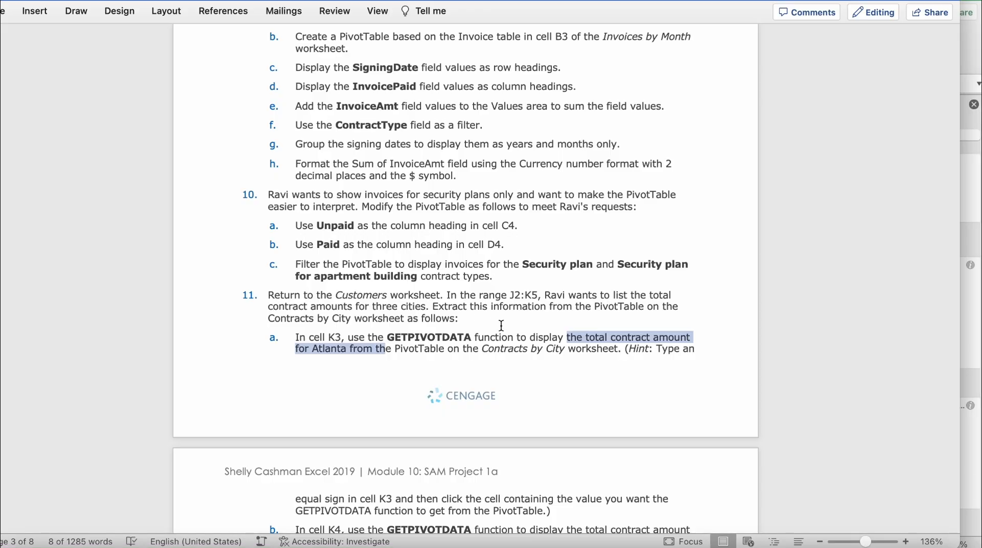
mouse_move(619, 311)
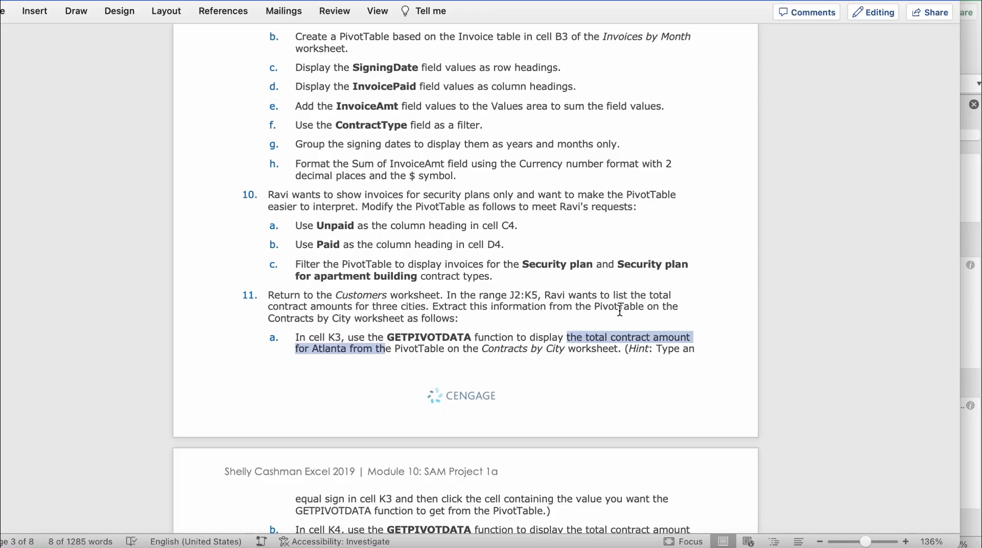
mouse_move(948, 298)
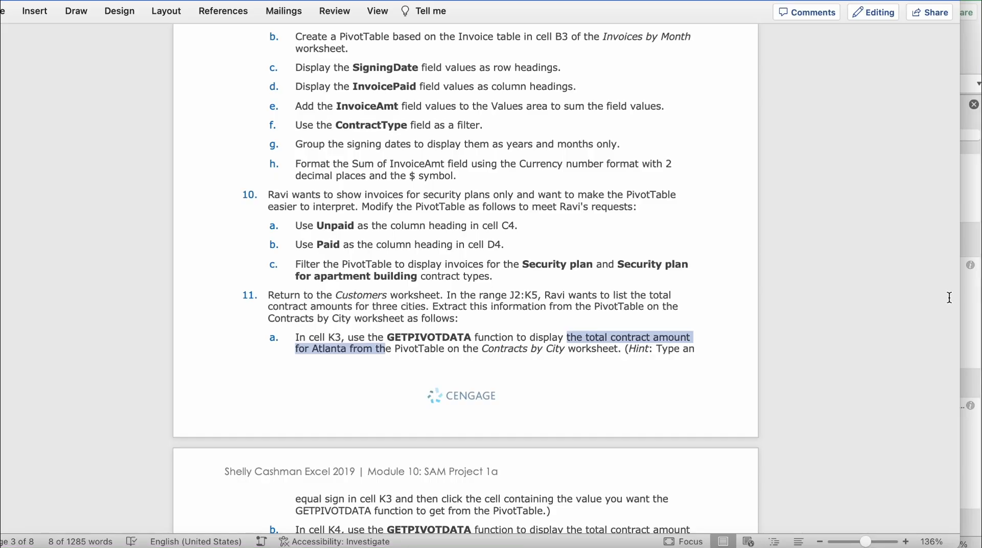
- Confirm the Paid heading and filter ContractType to both Security plan types
left_click(249, 526)
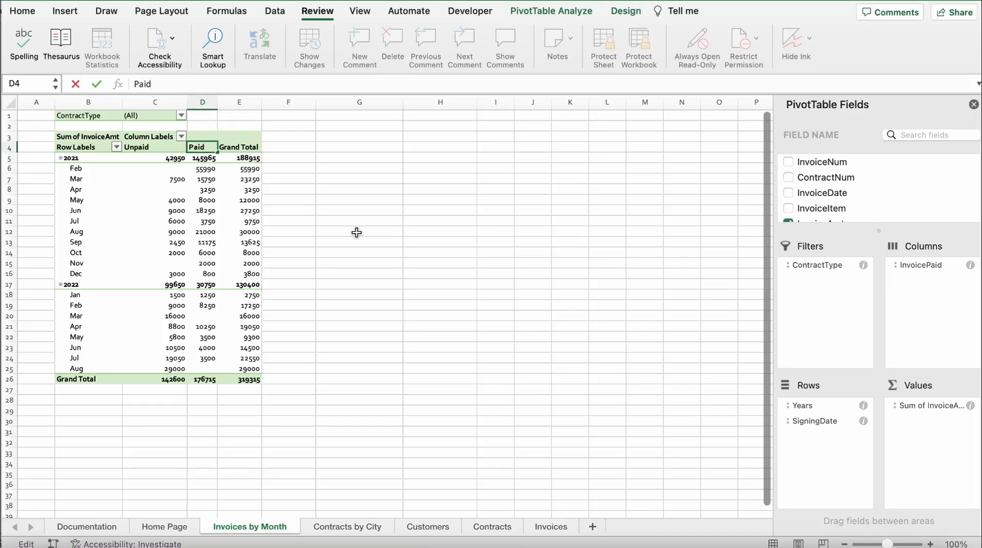
left_click(359, 231)
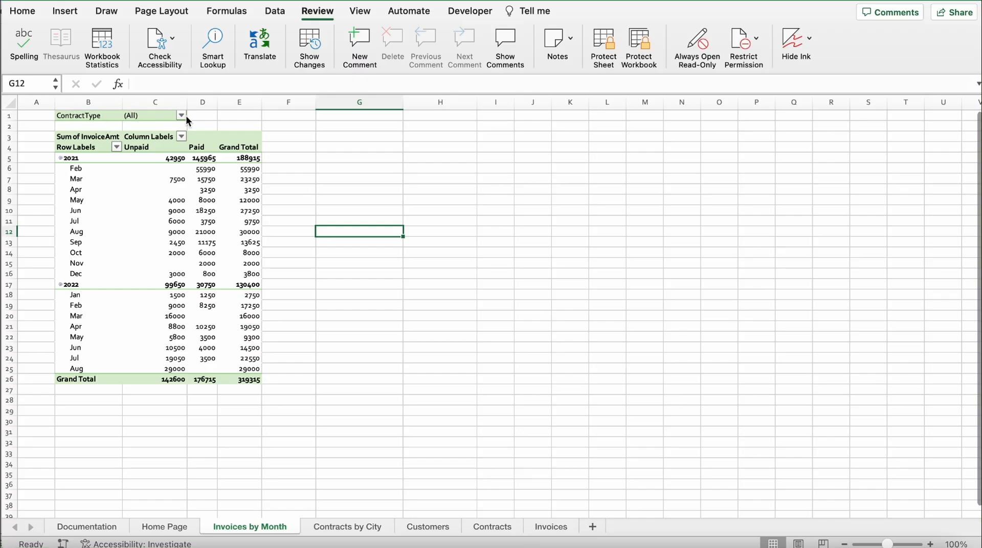
left_click(182, 115)
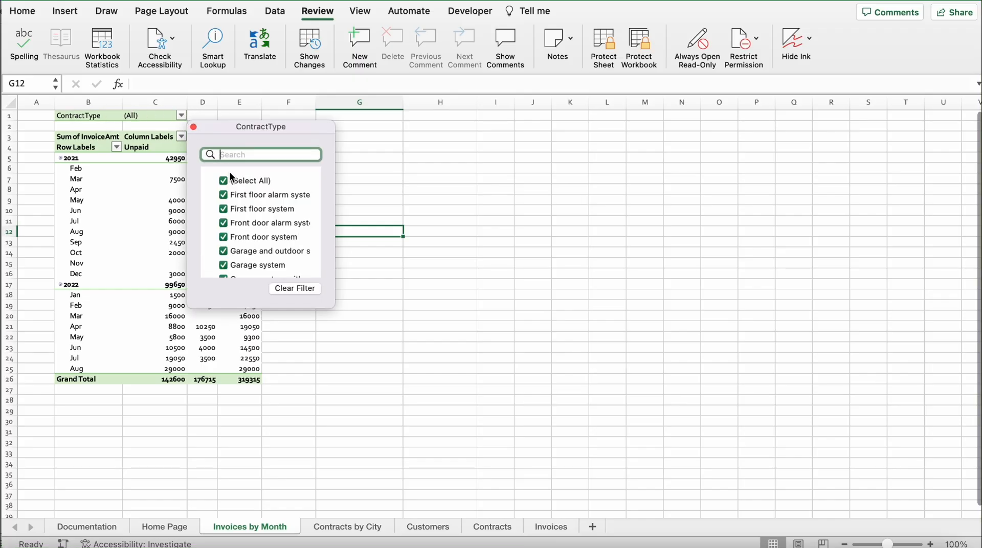
left_click(223, 181)
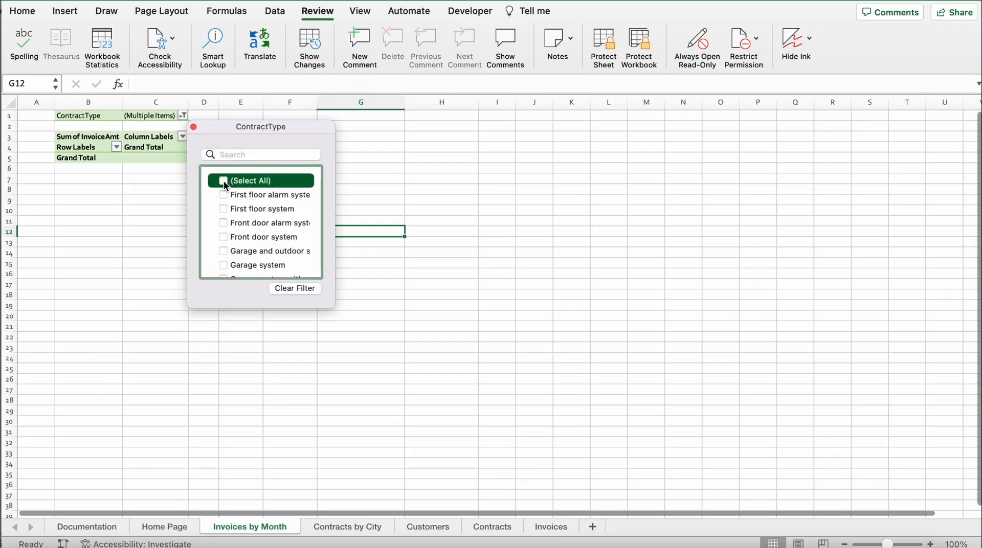
scroll("down", 3)
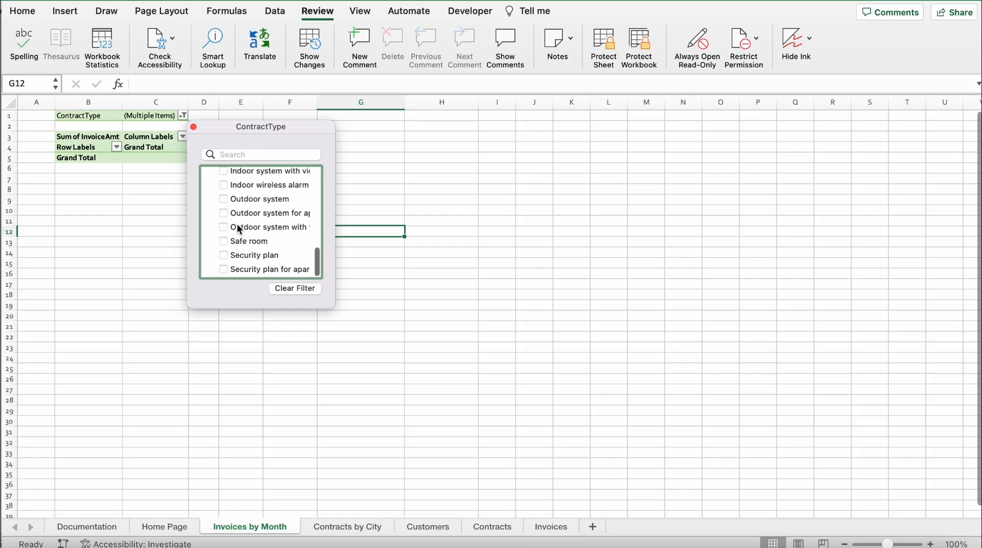
left_click(223, 255)
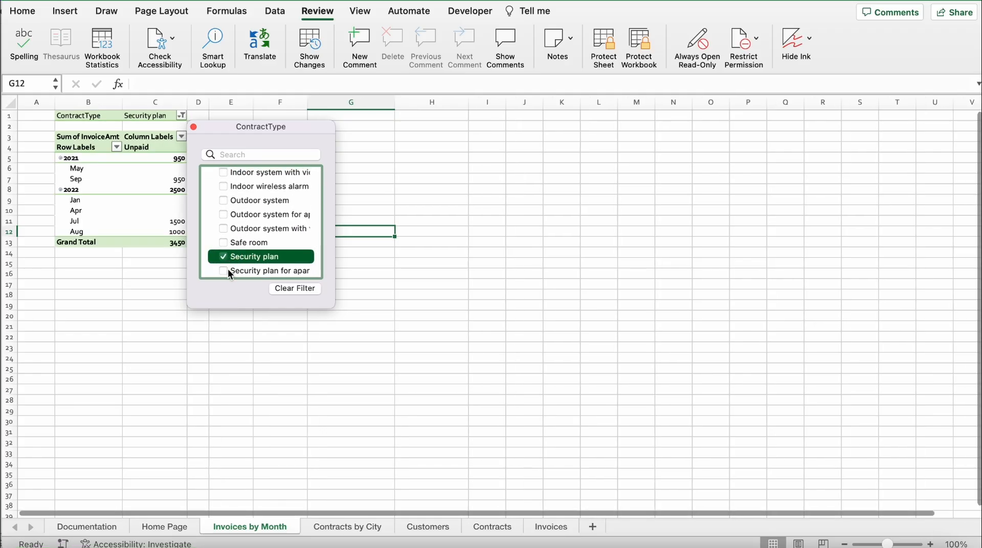
left_click(224, 270)
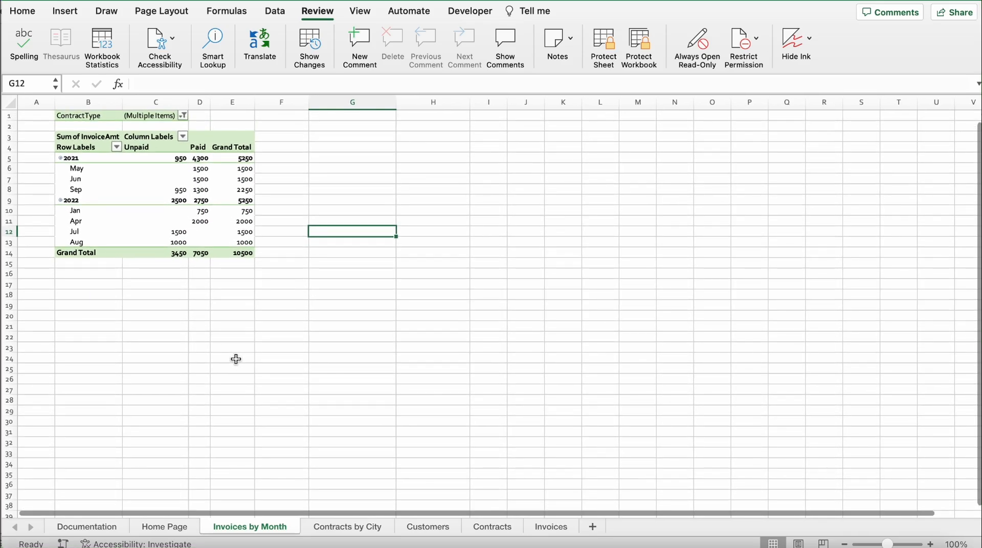
mouse_move(223, 161)
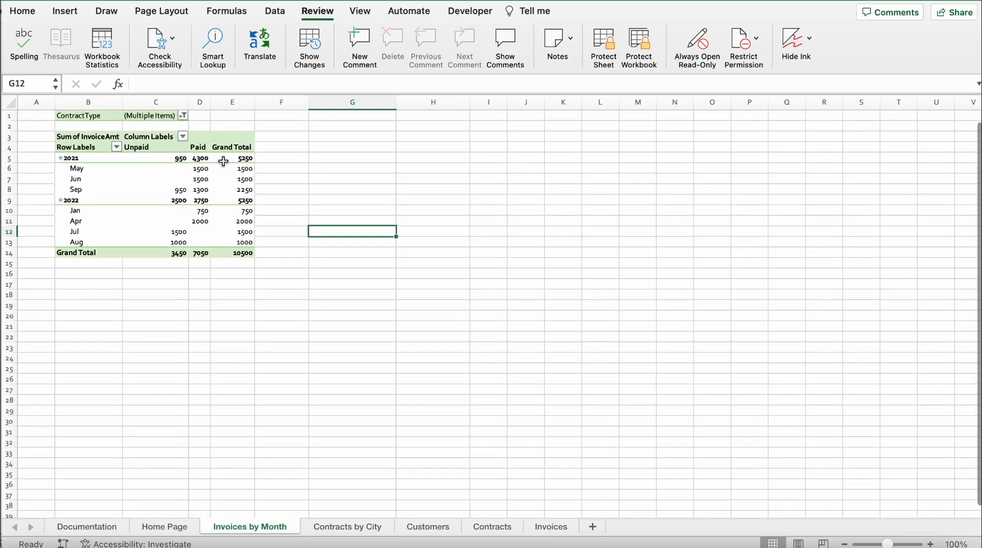
mouse_move(143, 274)
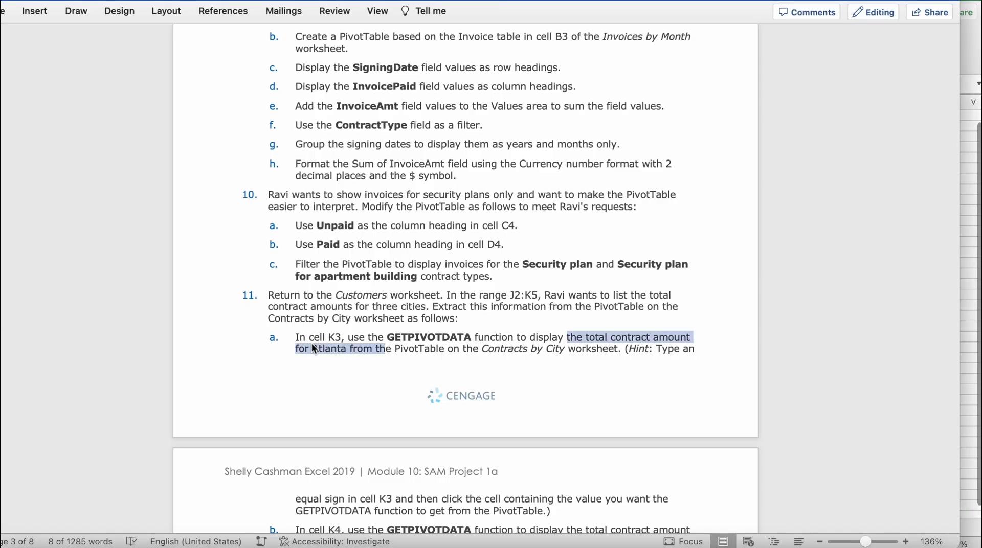
scroll("down", 3)
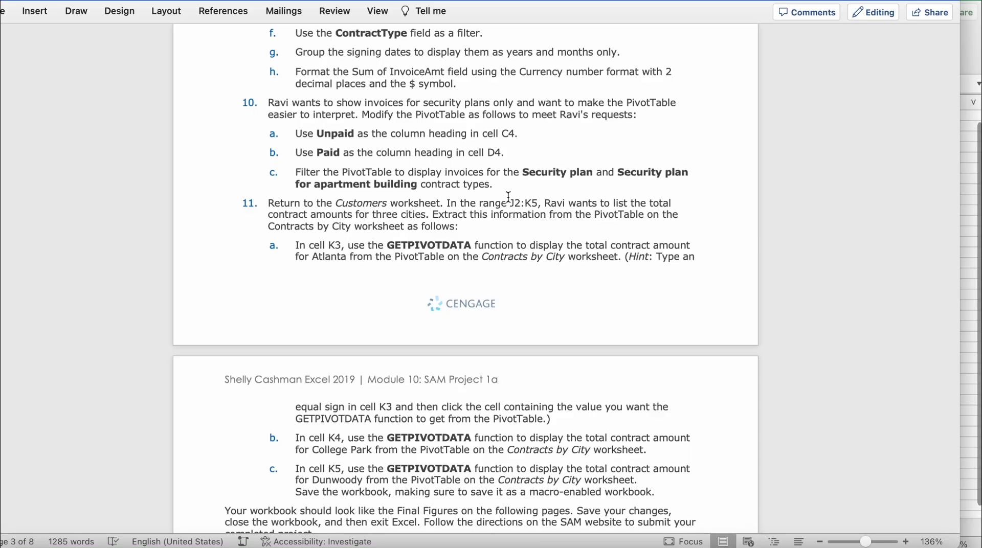
mouse_move(568, 206)
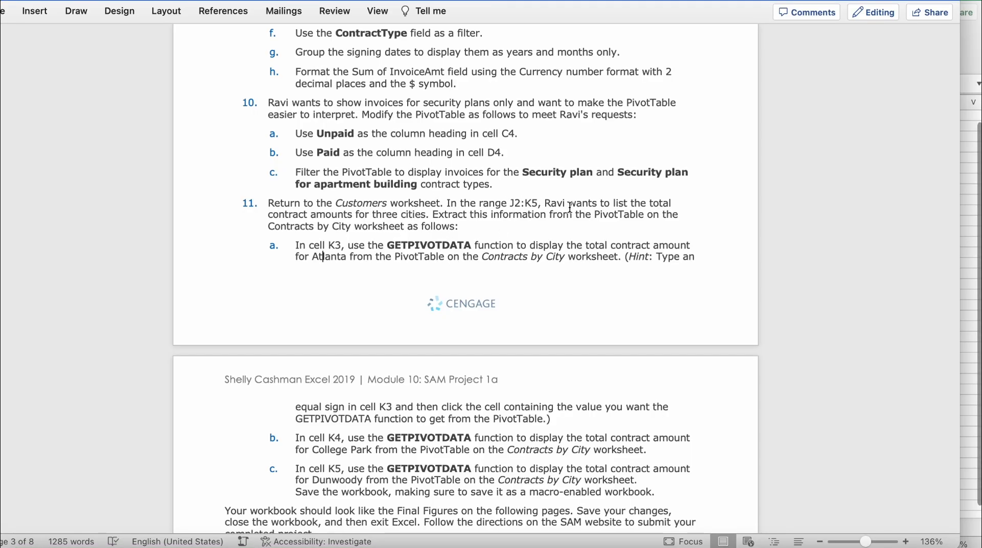
mouse_move(394, 219)
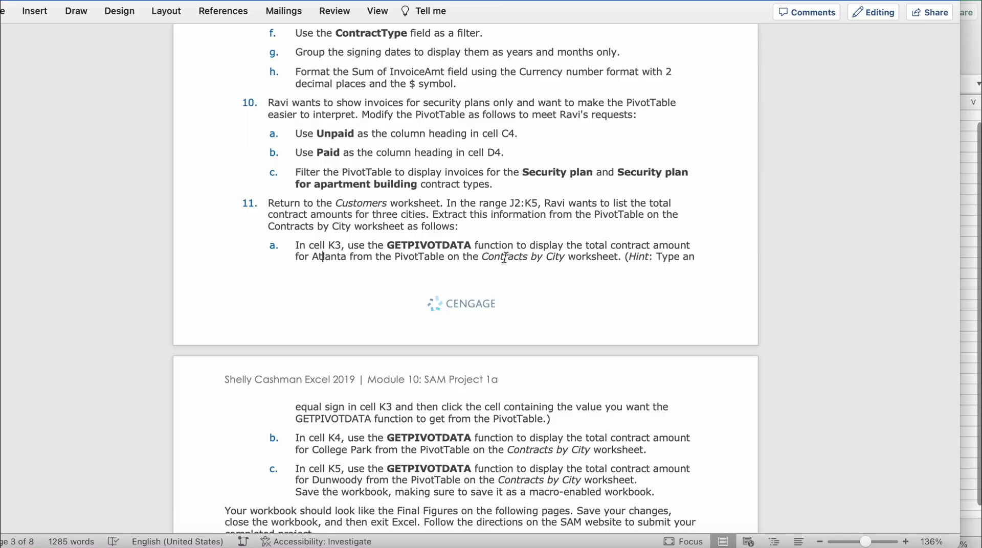
mouse_move(680, 307)
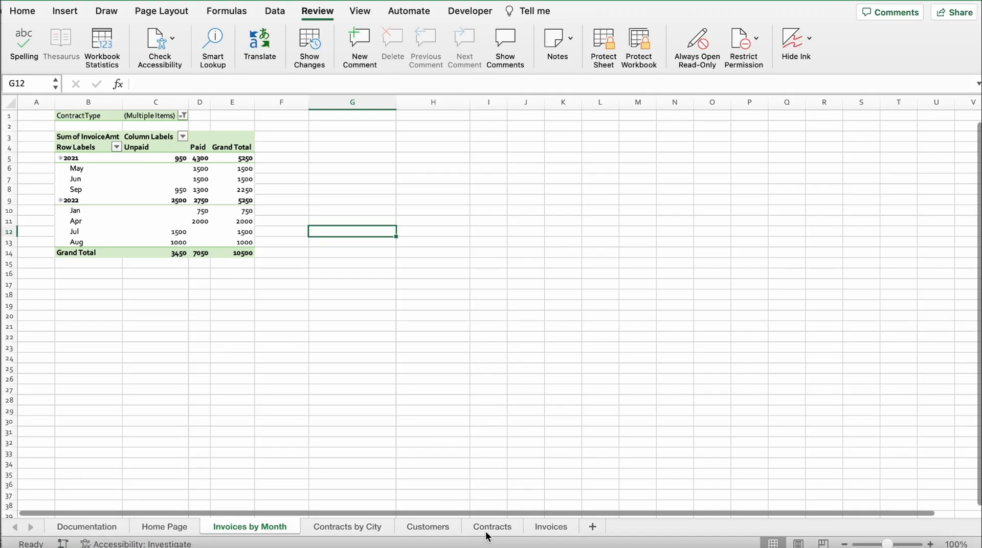
left_click(427, 526)
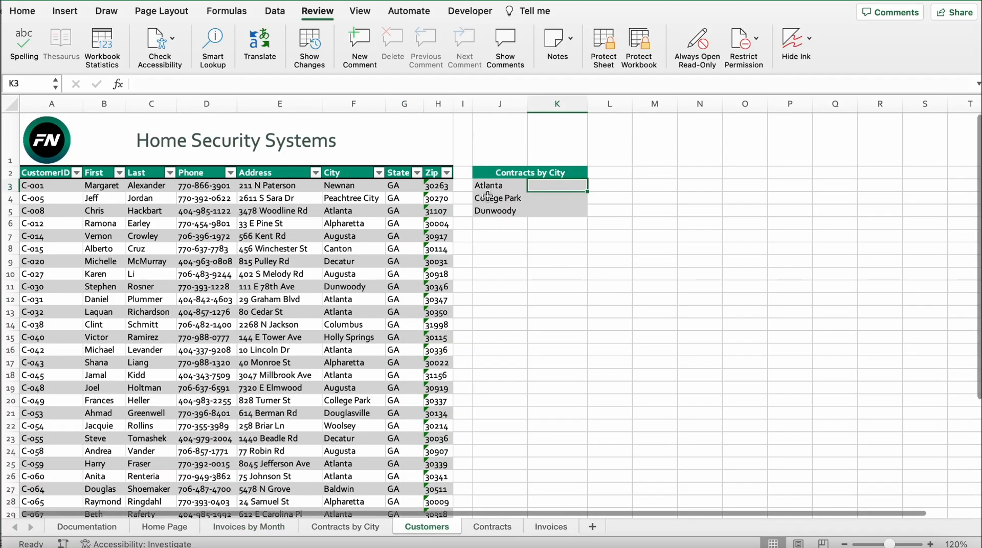
mouse_move(498, 226)
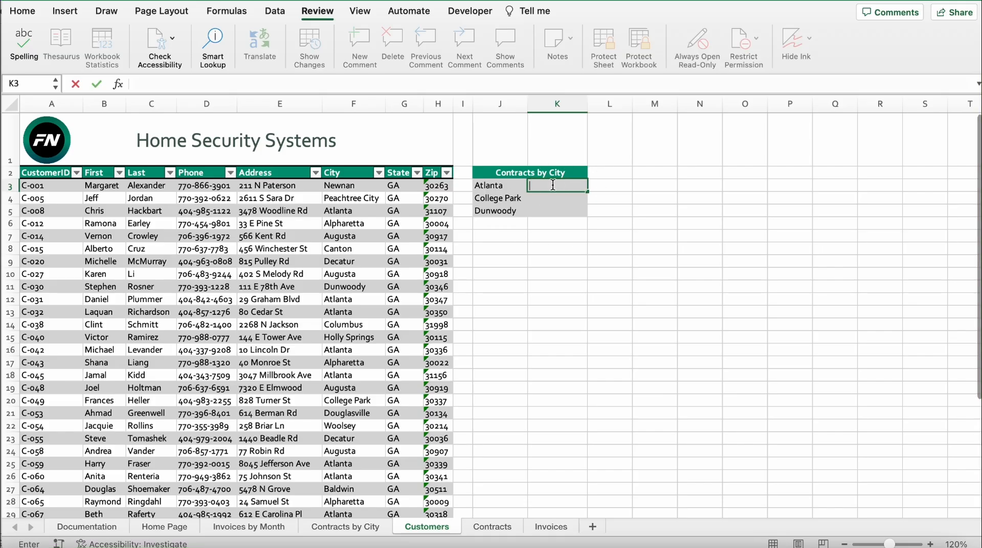
- Build a GETPIVOTDATA formula in K3 referencing Atlanta's grand total on Contracts by City
type("=")
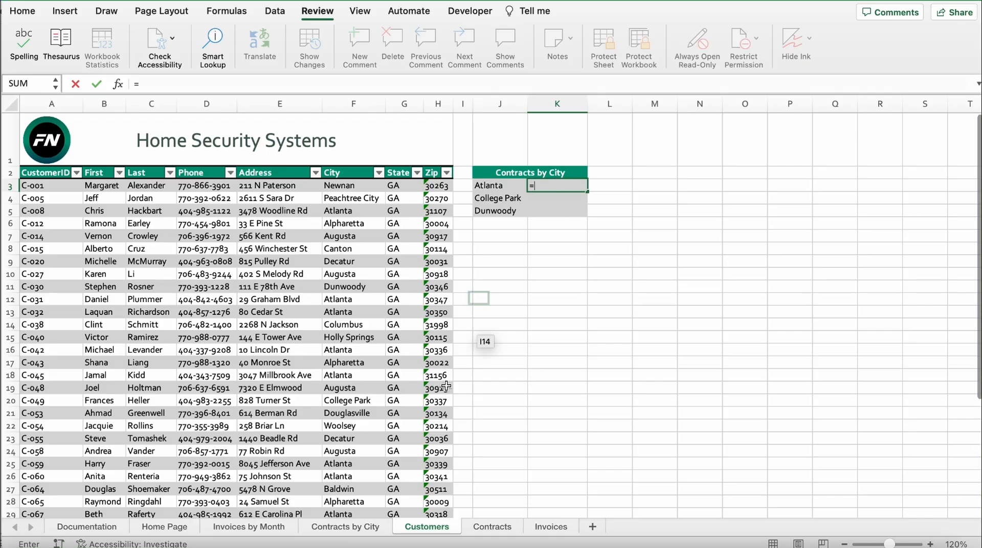
left_click(345, 526)
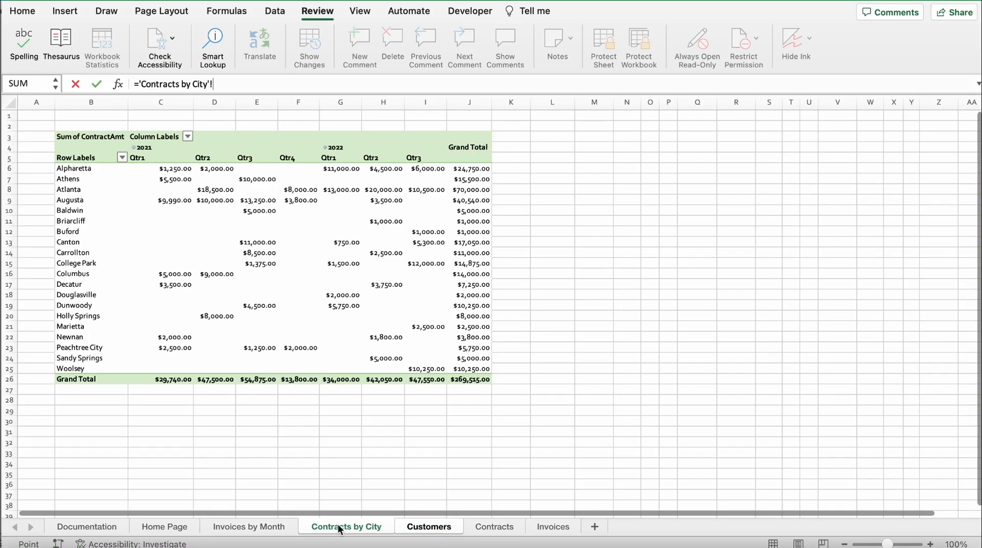
left_click(91, 147)
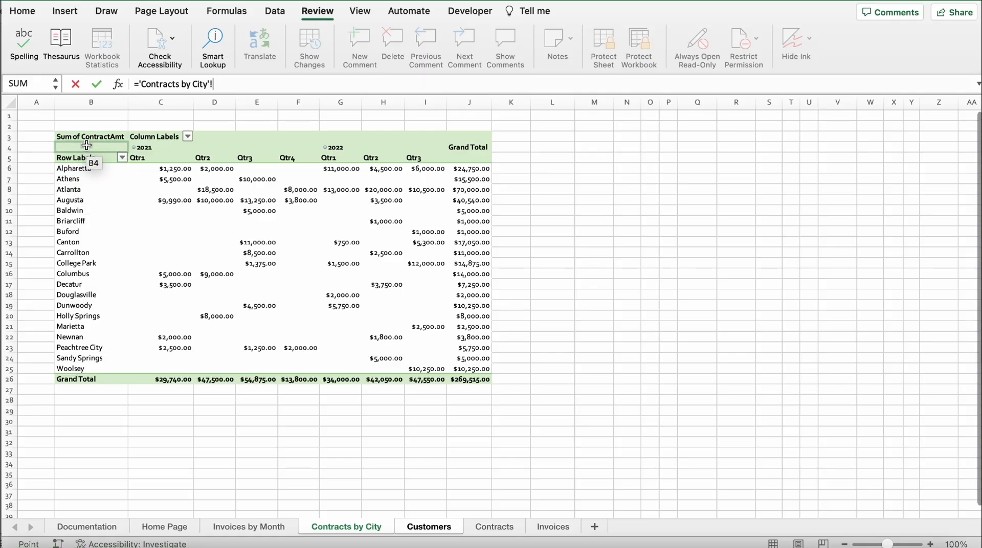
left_click(91, 189)
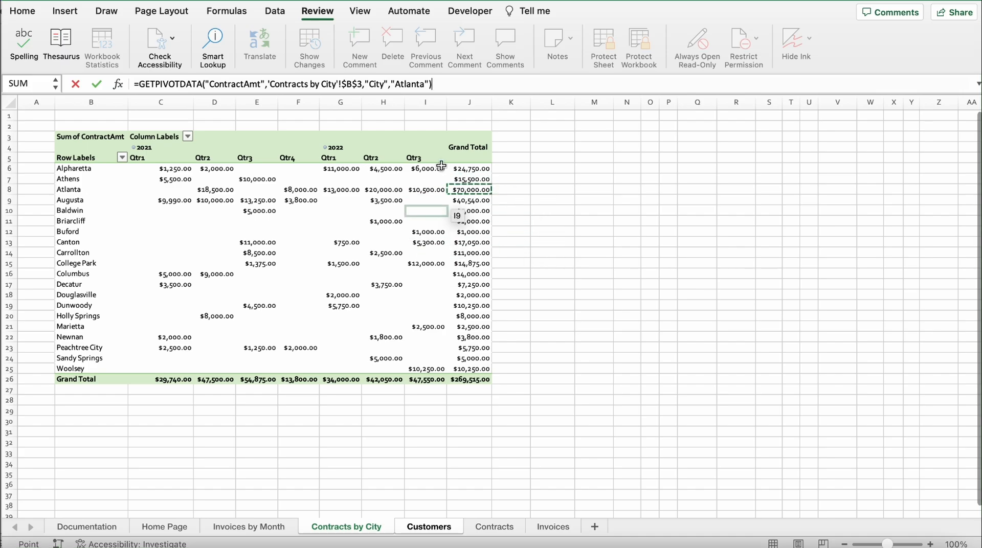
left_click(426, 284)
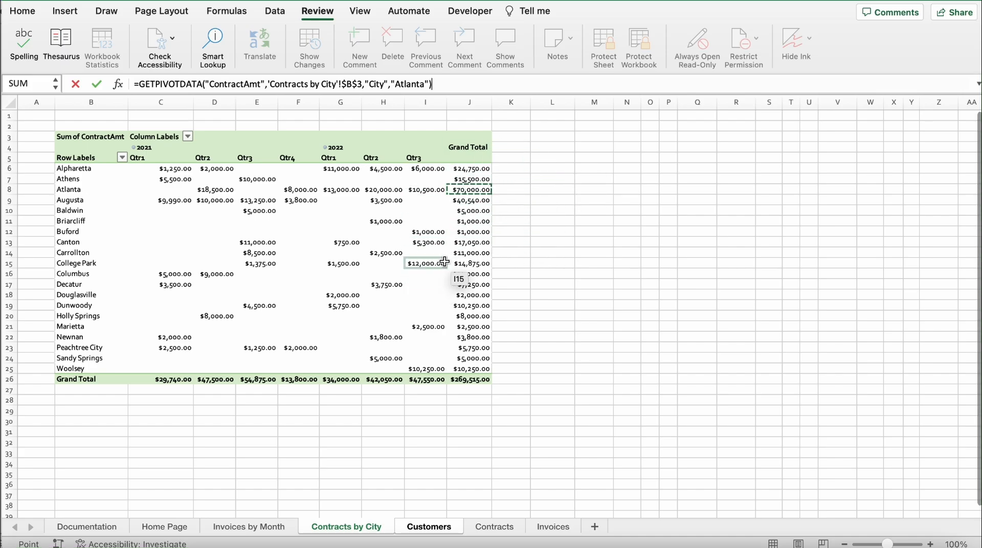
left_click(429, 526)
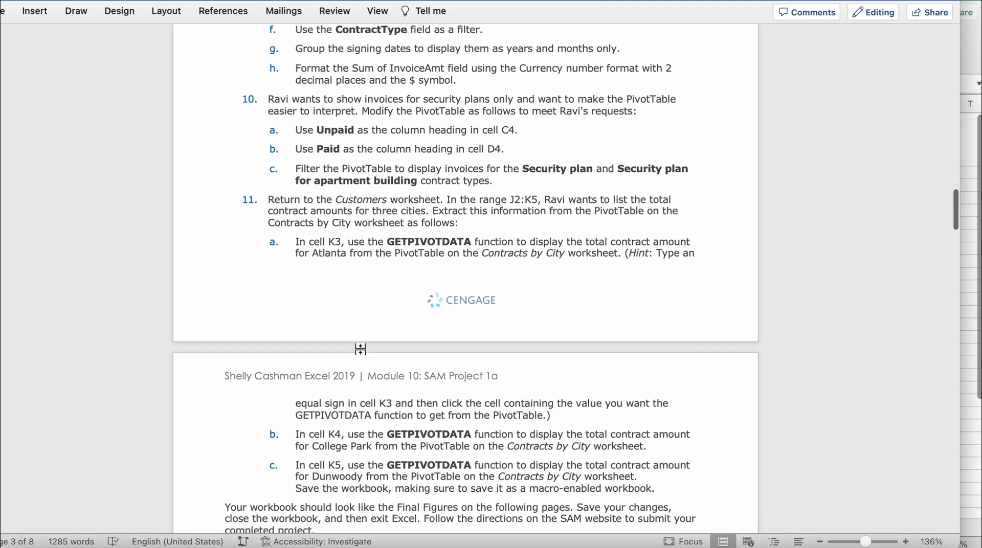
- Scroll the Word instructions down to steps 11b and 11c
scroll("down", 3)
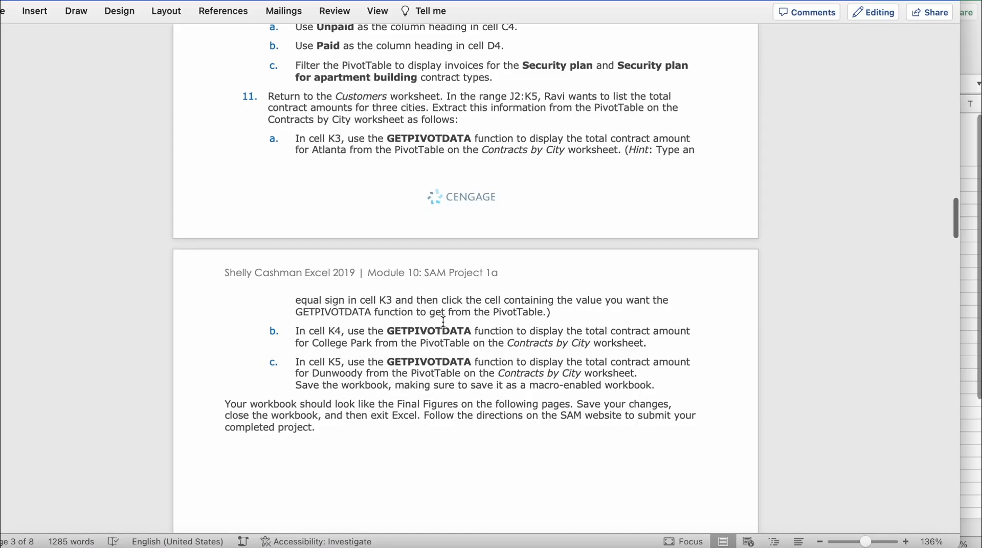
mouse_move(427, 355)
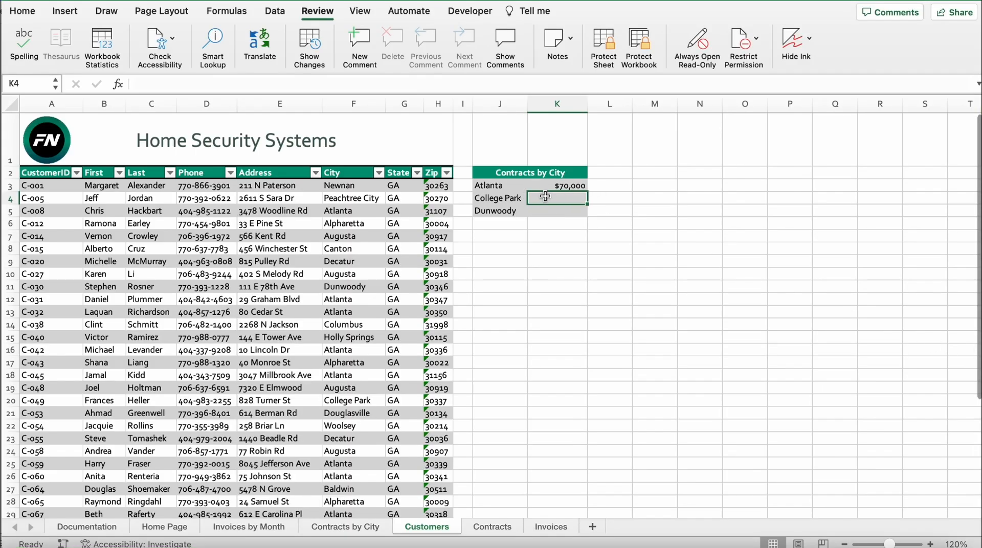
- Enter a GETPIVOTDATA formula in K4 for College Park's grand total ($14,875)
type("=")
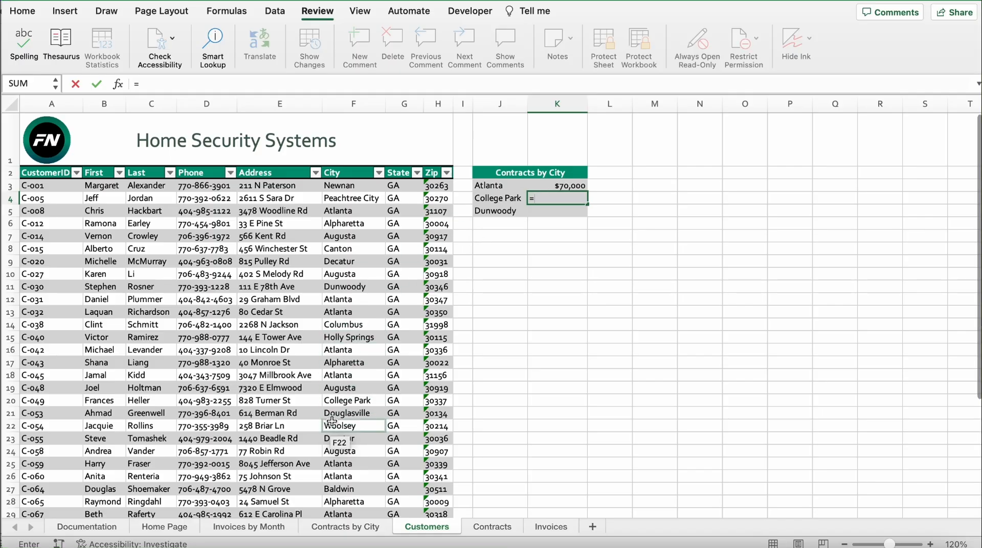
left_click(345, 526)
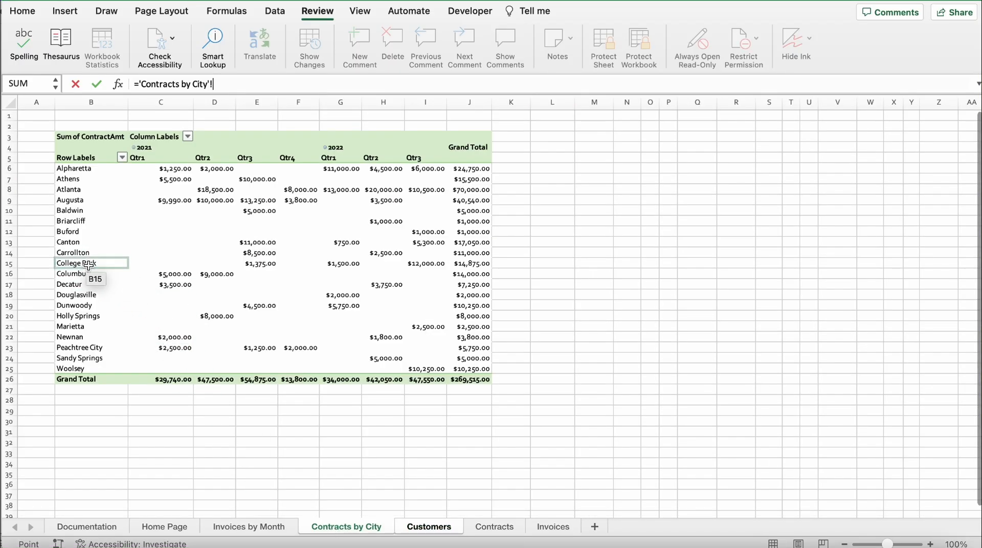
left_click(382, 263)
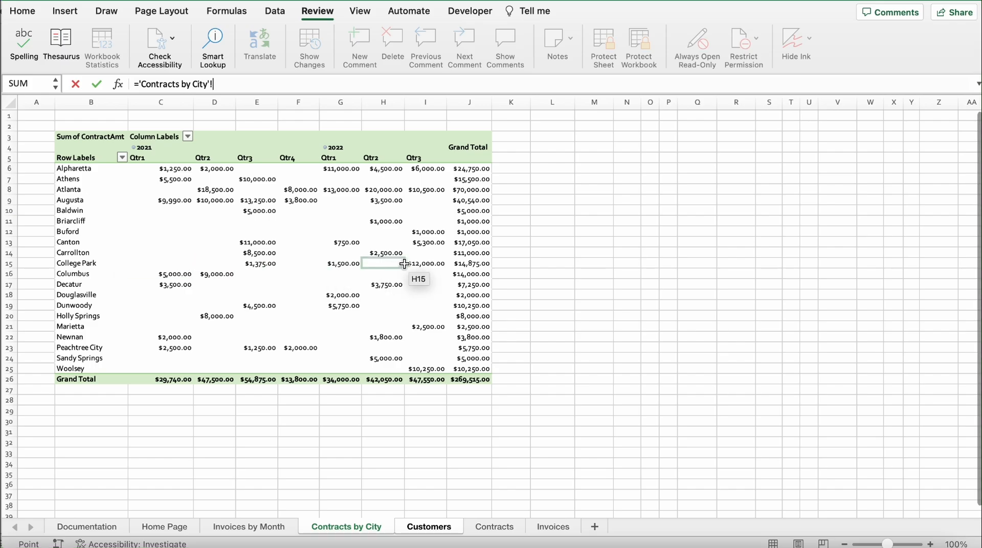
left_click(91, 262)
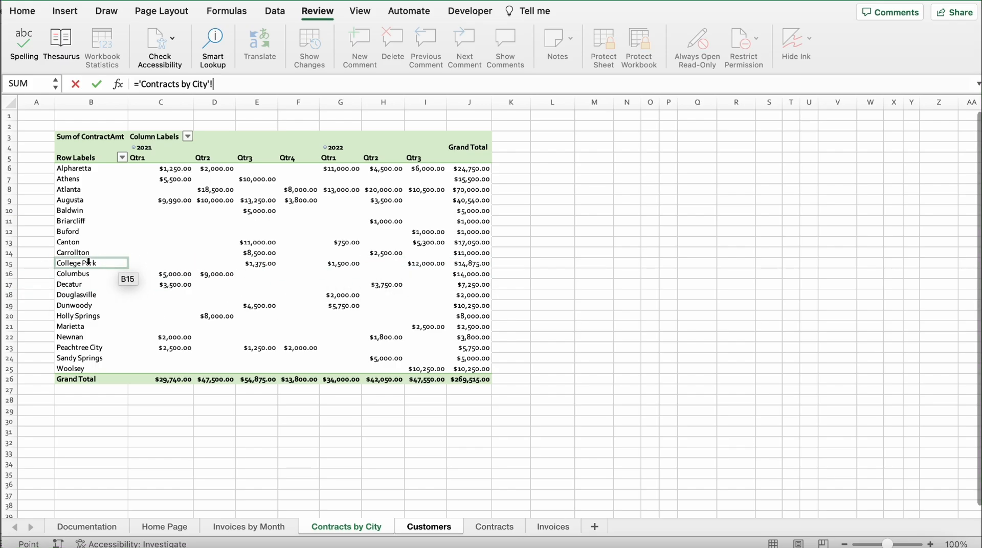
left_click(469, 263)
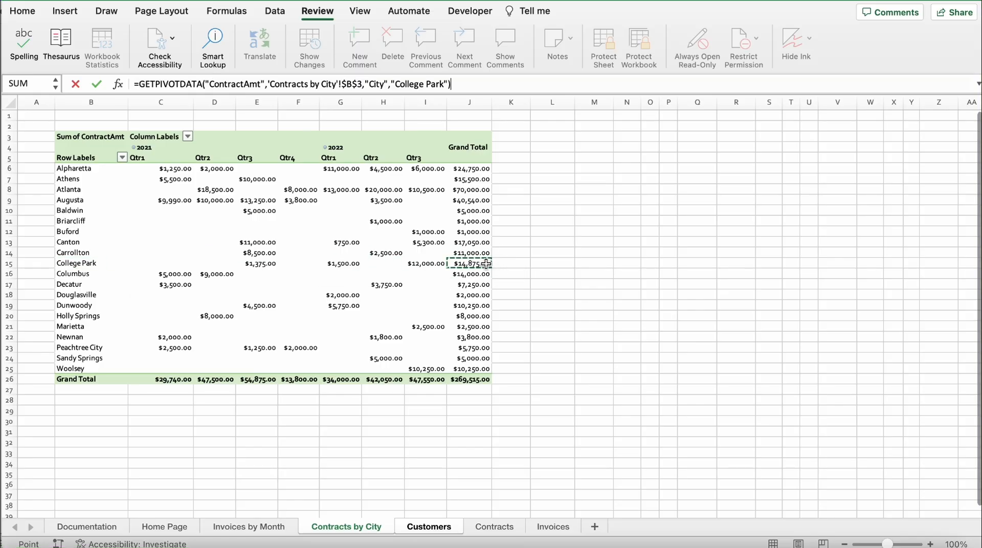
left_click(428, 526)
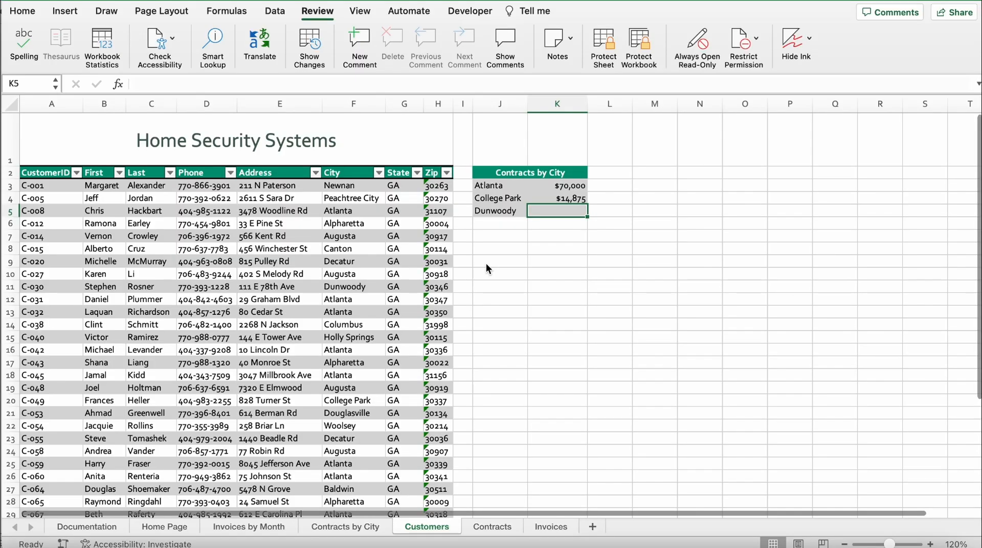
mouse_move(516, 220)
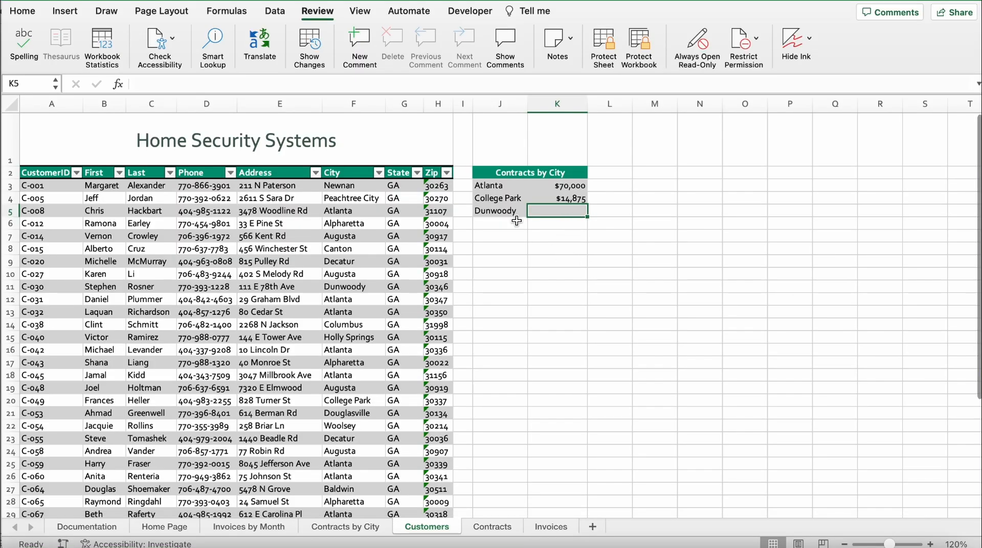
mouse_move(530, 242)
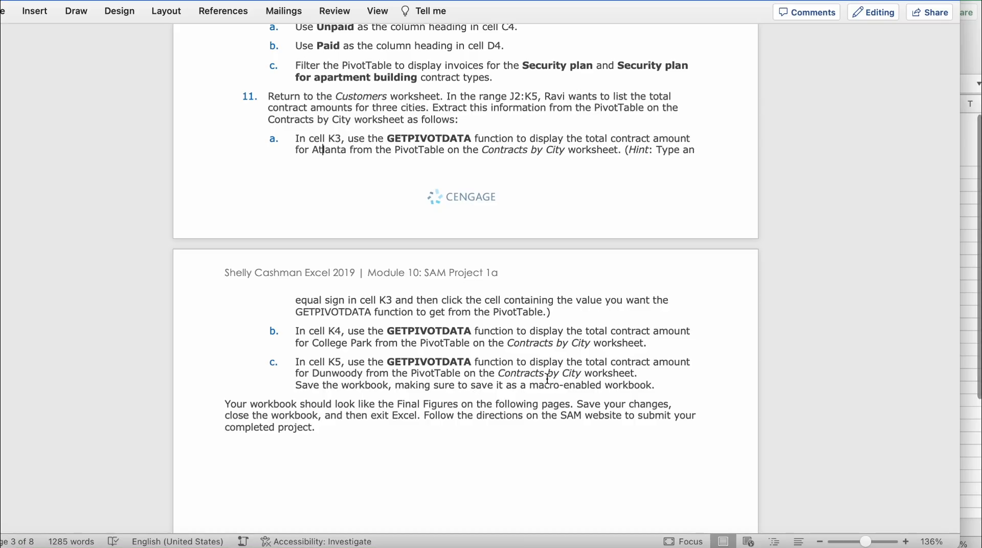
mouse_move(388, 378)
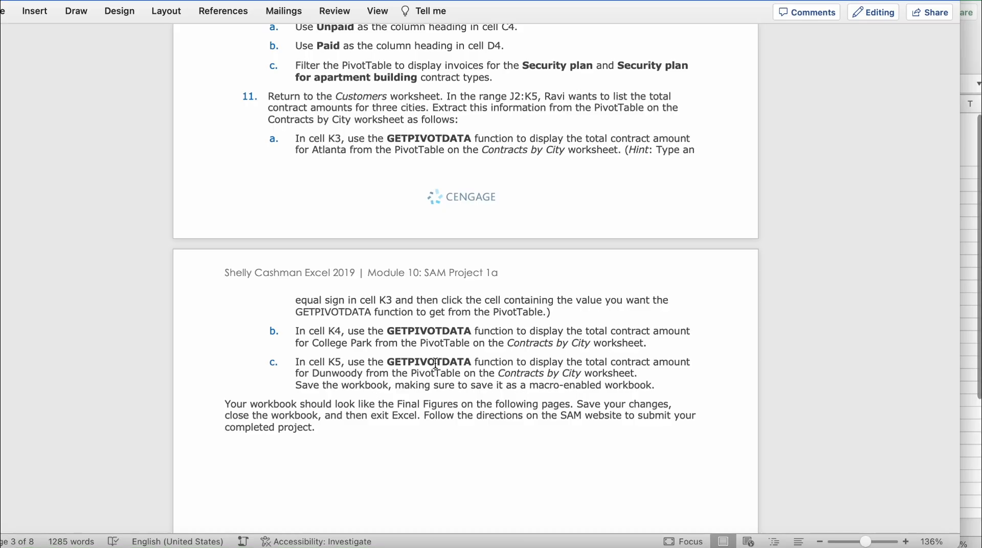
mouse_move(569, 388)
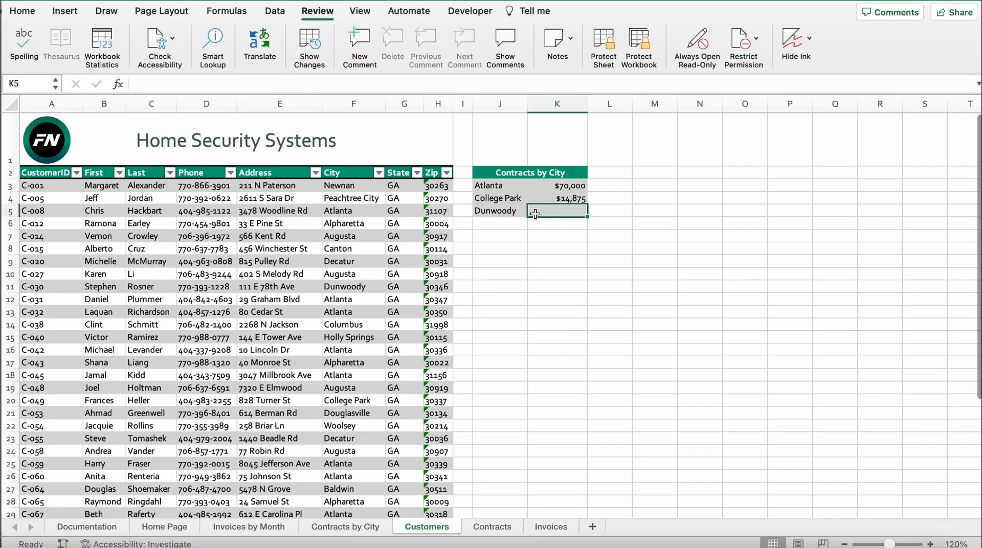
- Enter a GETPIVOTDATA formula in K5 for Dunwoody's grand total ($10,250)
type("=")
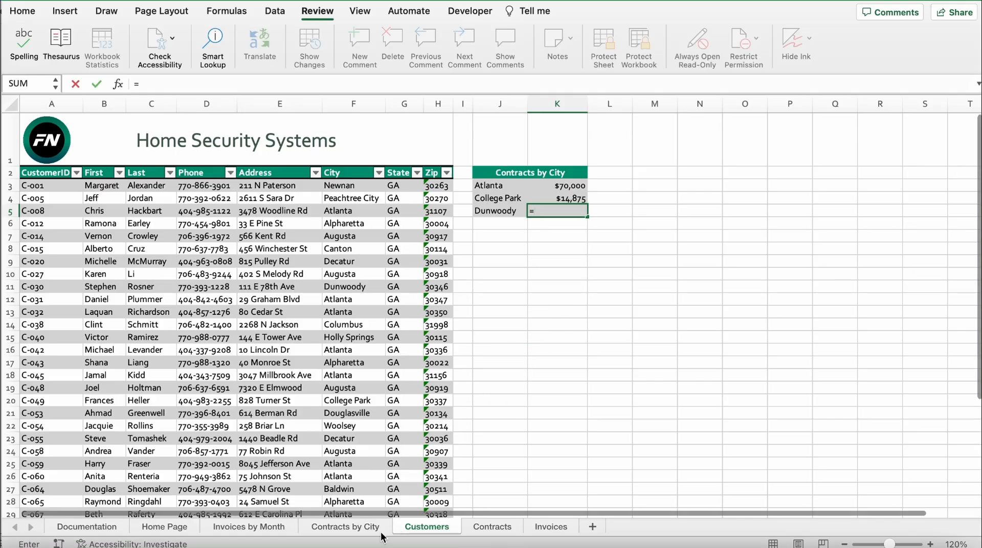
left_click(346, 526)
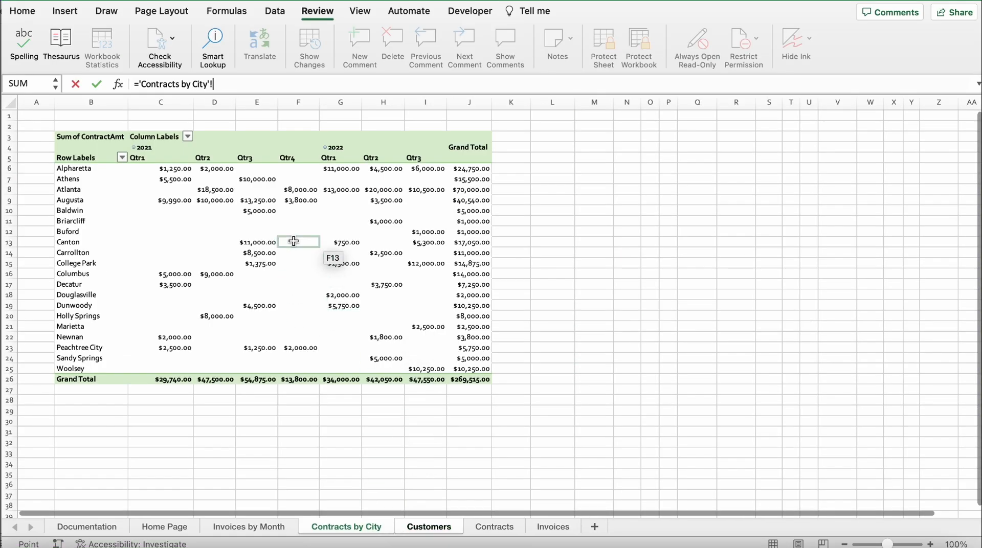
left_click(91, 326)
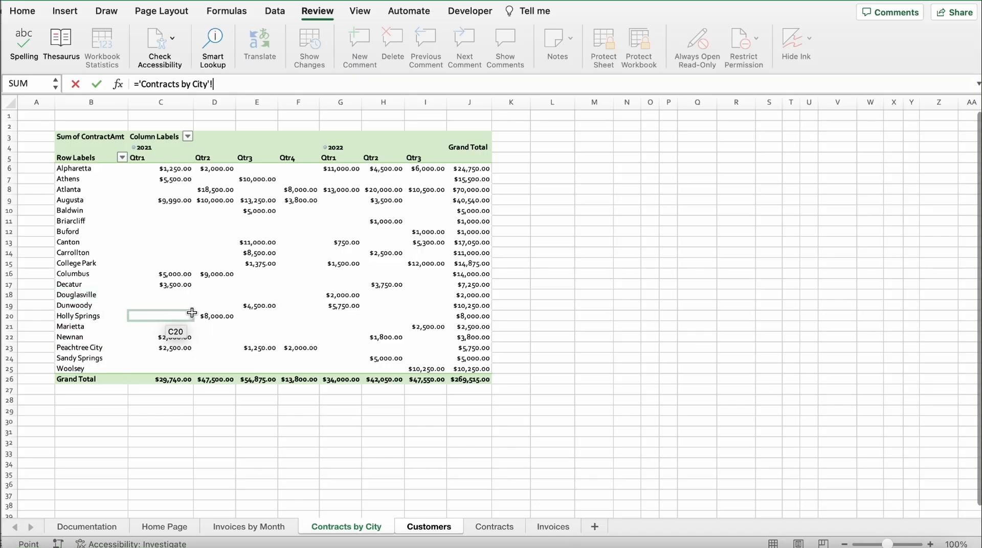
left_click(340, 306)
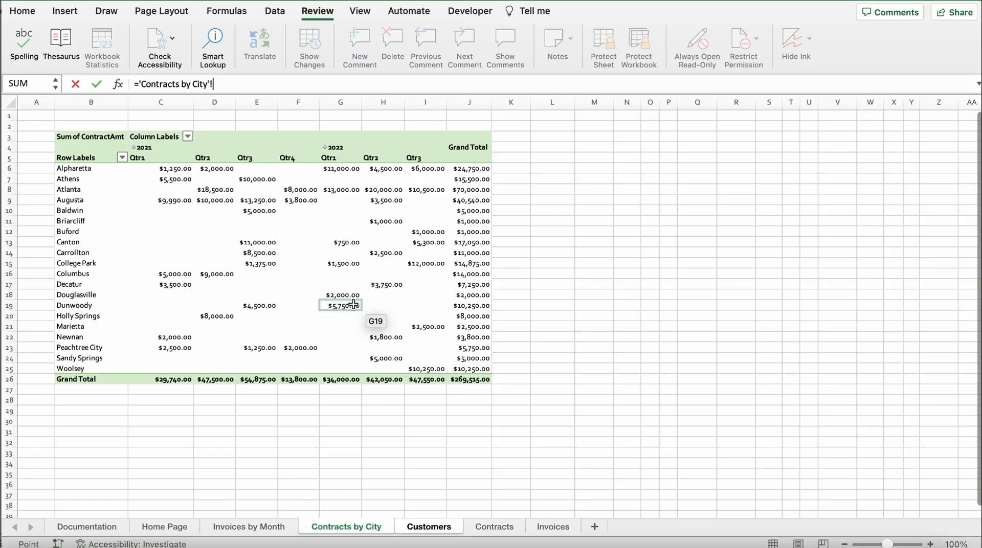
left_click(468, 306)
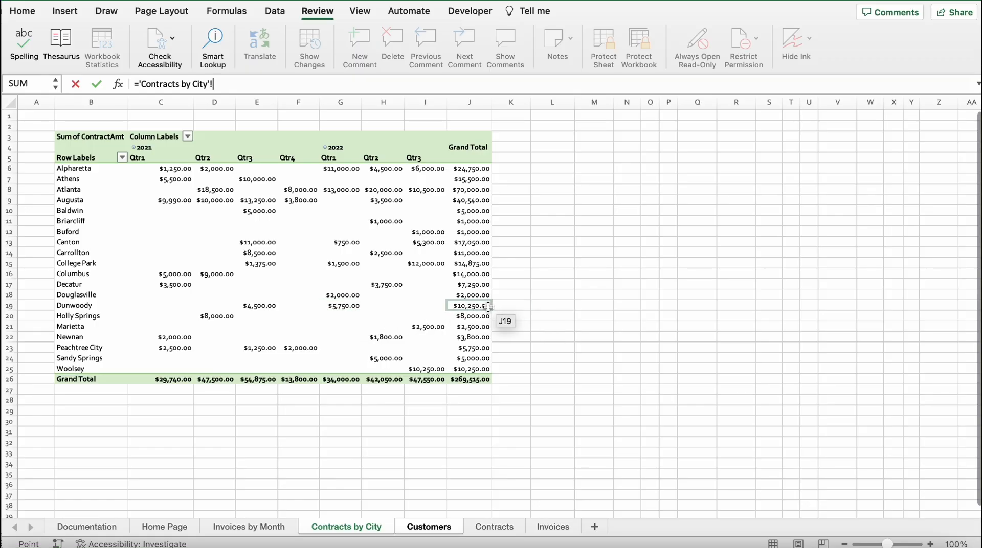
left_click(468, 305)
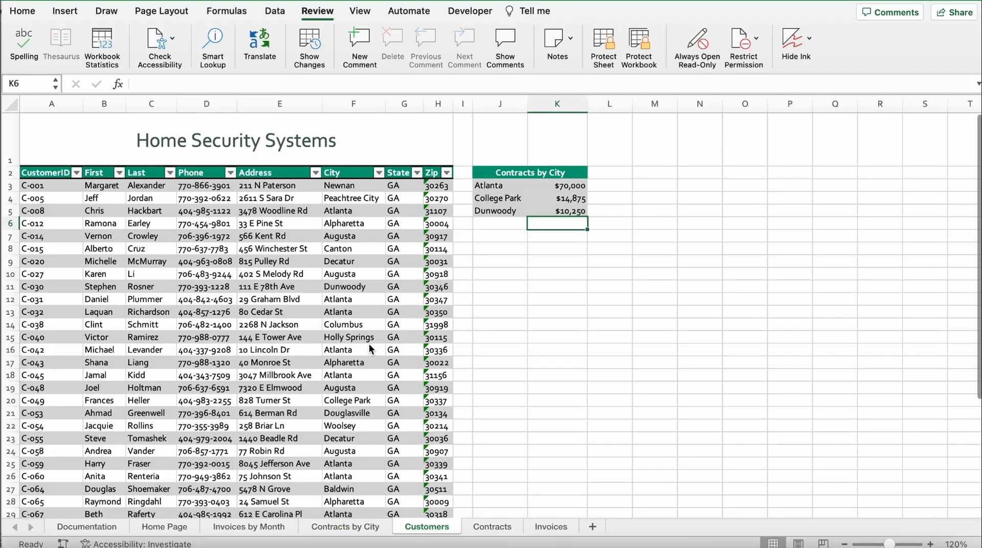
mouse_move(360, 350)
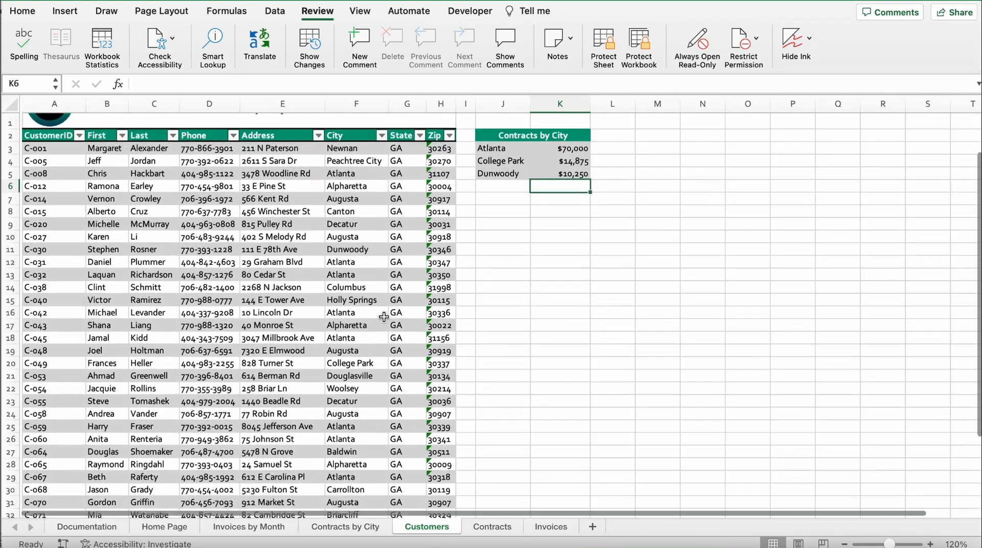
scroll("up", 3)
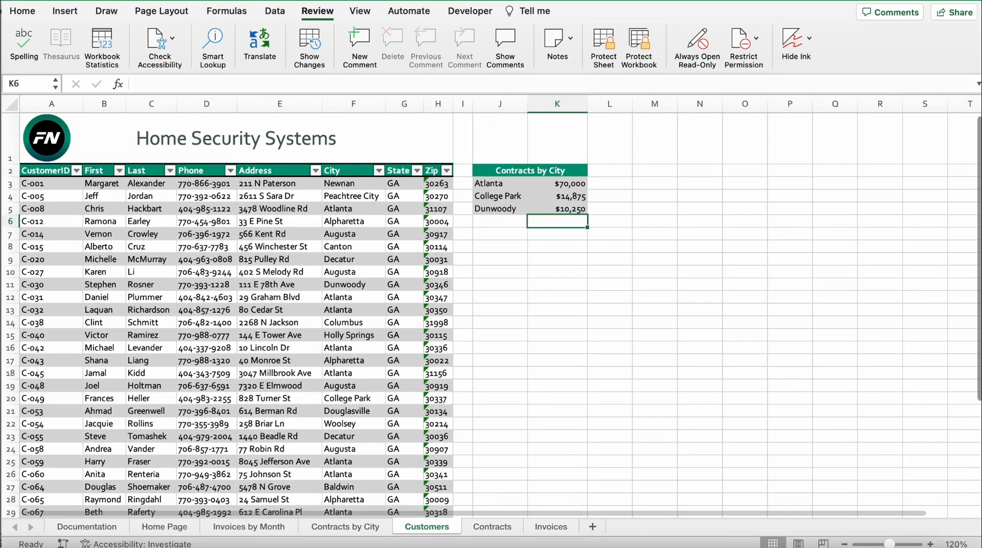
mouse_move(254, 357)
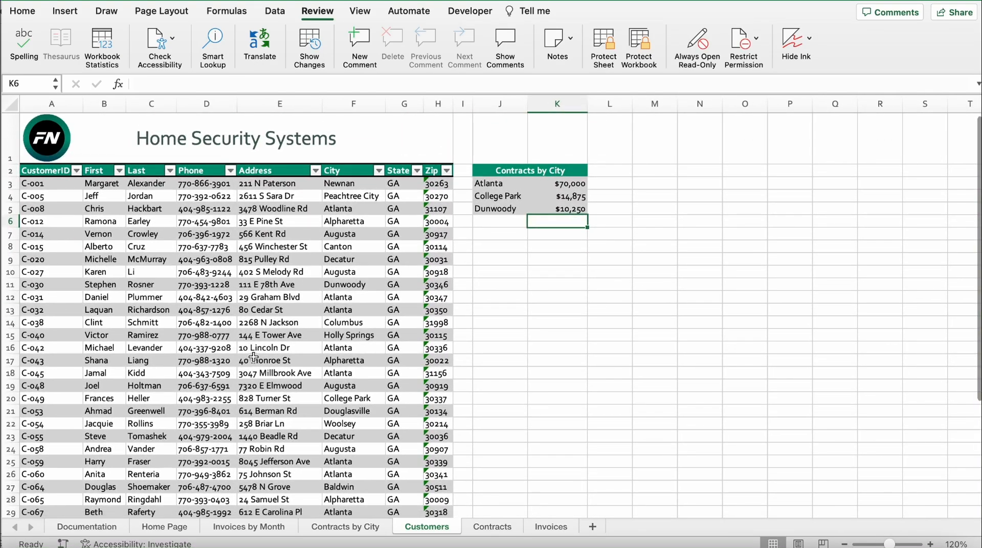